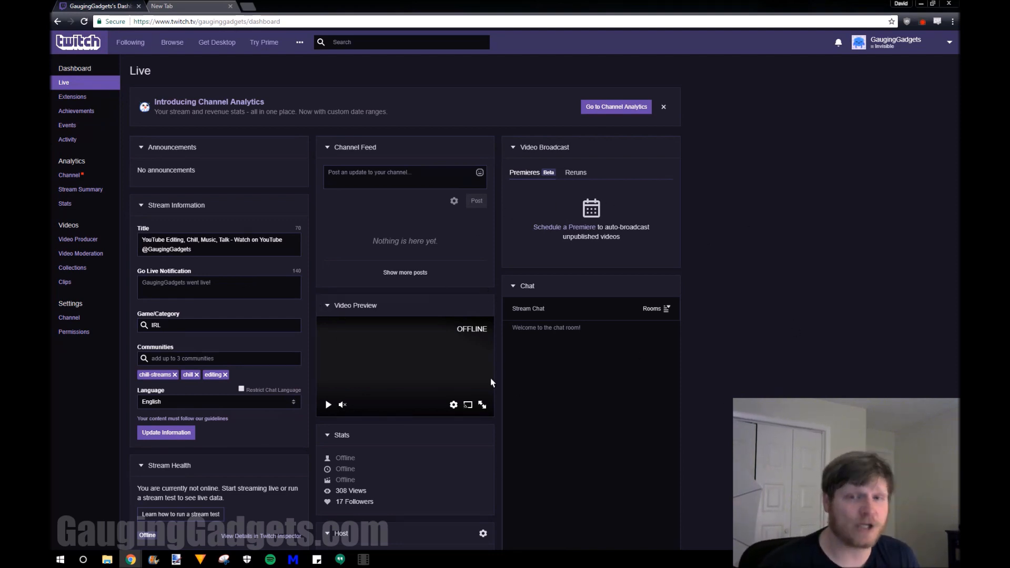
{"action": "mouse_move", "coordinate": [506, 196]}
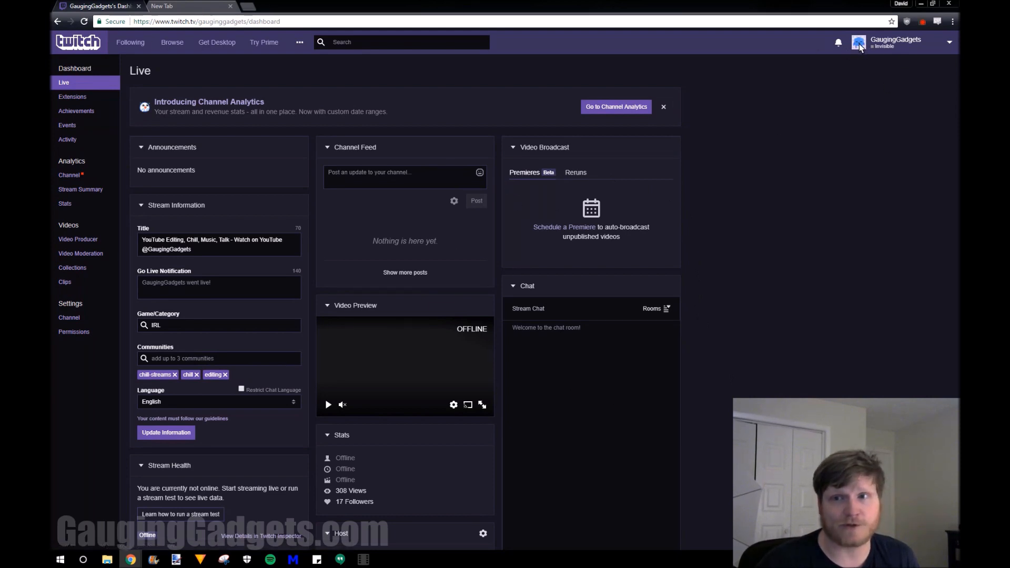
{"action": "mouse_move", "coordinate": [759, 217]}
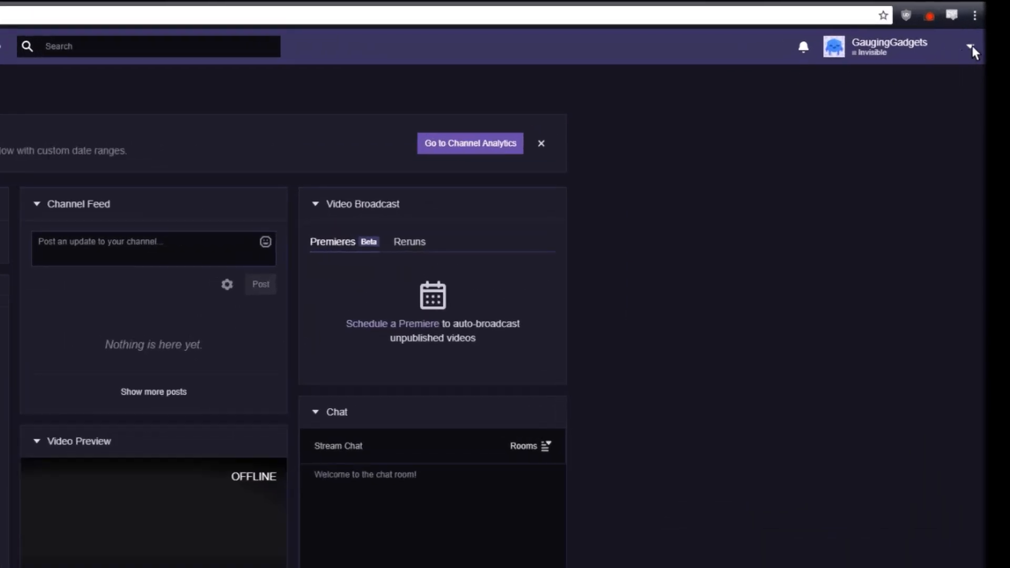
Step: Go to Twitch account Settings and start updating the profile picture
{"action": "left_click", "coordinate": [969, 47]}
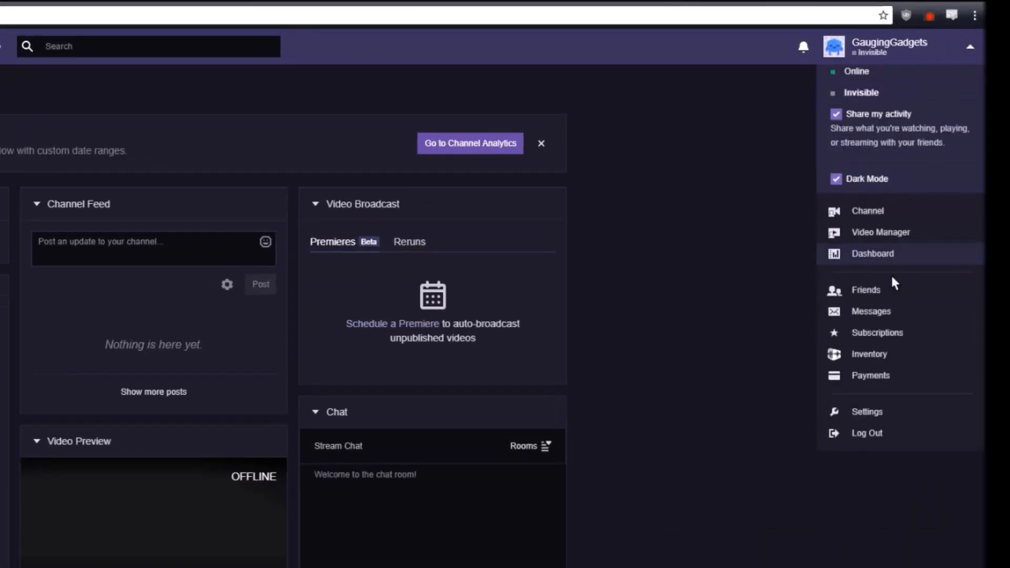
{"action": "left_click", "coordinate": [867, 412]}
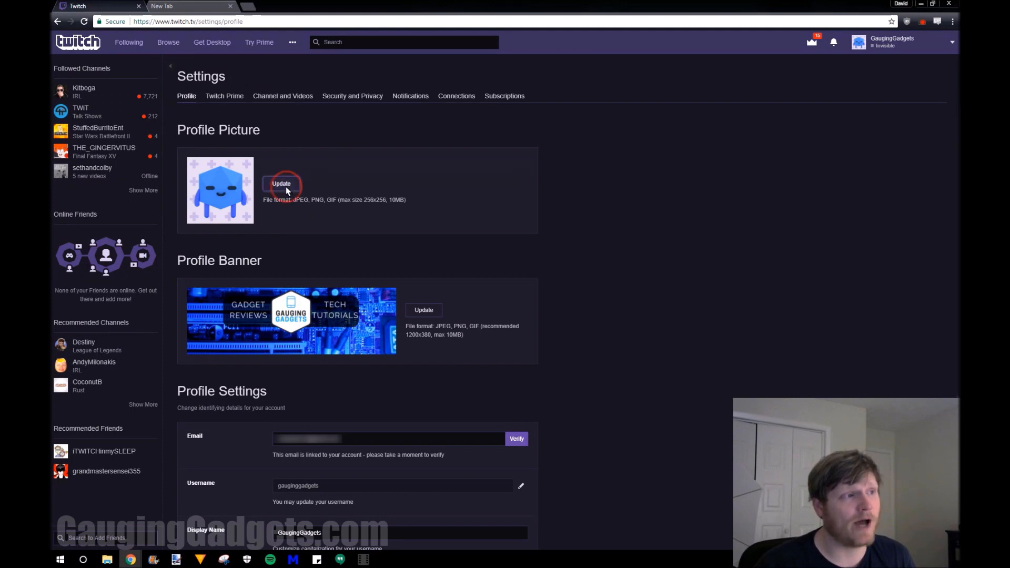
{"action": "left_click", "coordinate": [281, 183]}
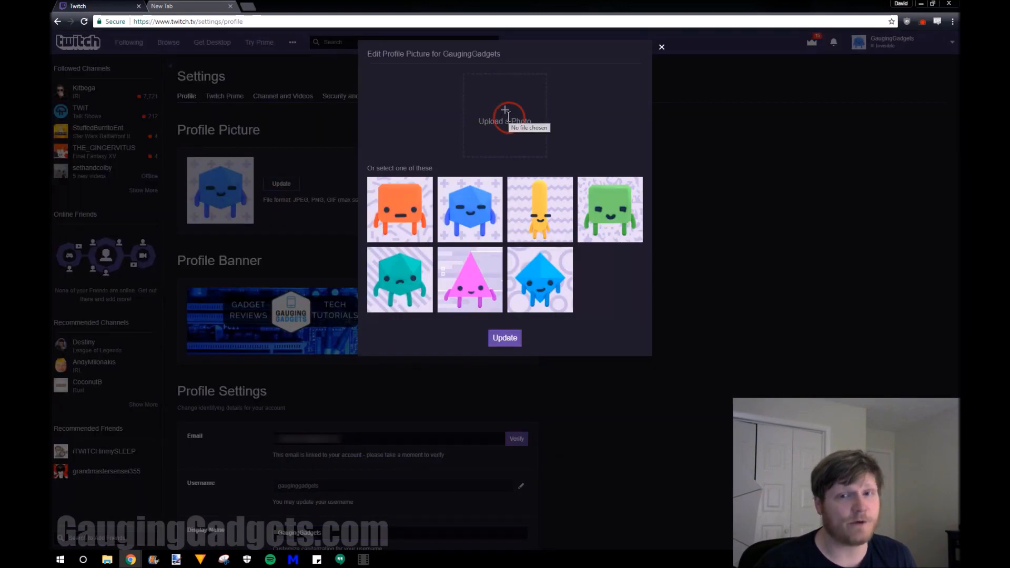
Step: Upload the blue Gauging Gadgets logo file and save it as the profile picture
{"action": "left_click", "coordinate": [505, 120]}
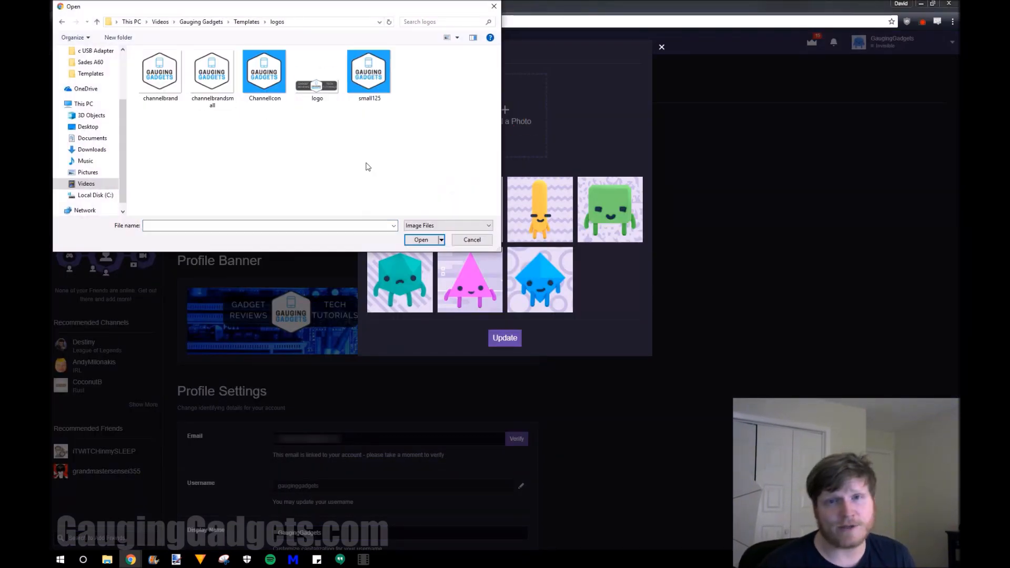
{"action": "left_click", "coordinate": [264, 70]}
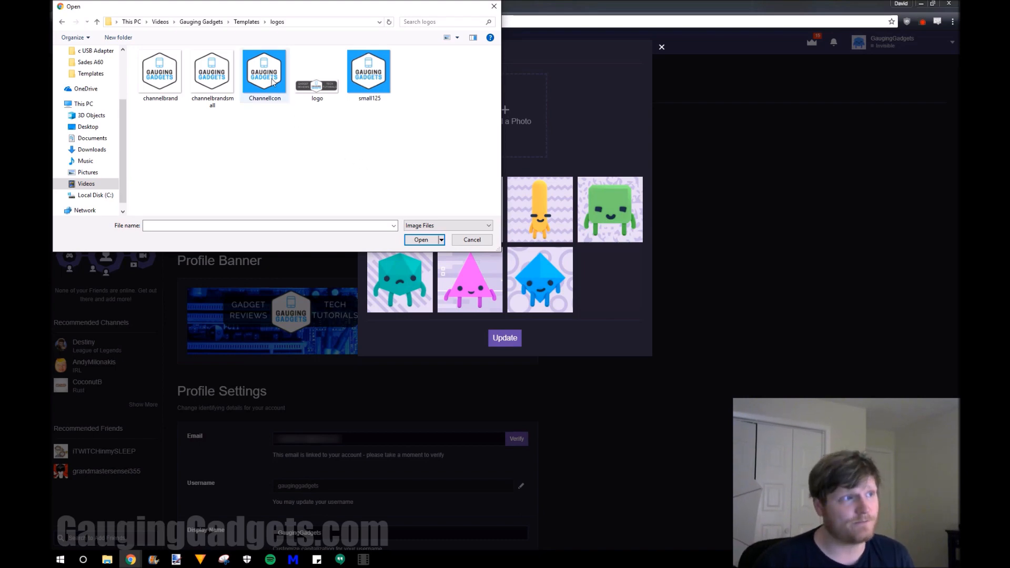
{"action": "left_click", "coordinate": [421, 240]}
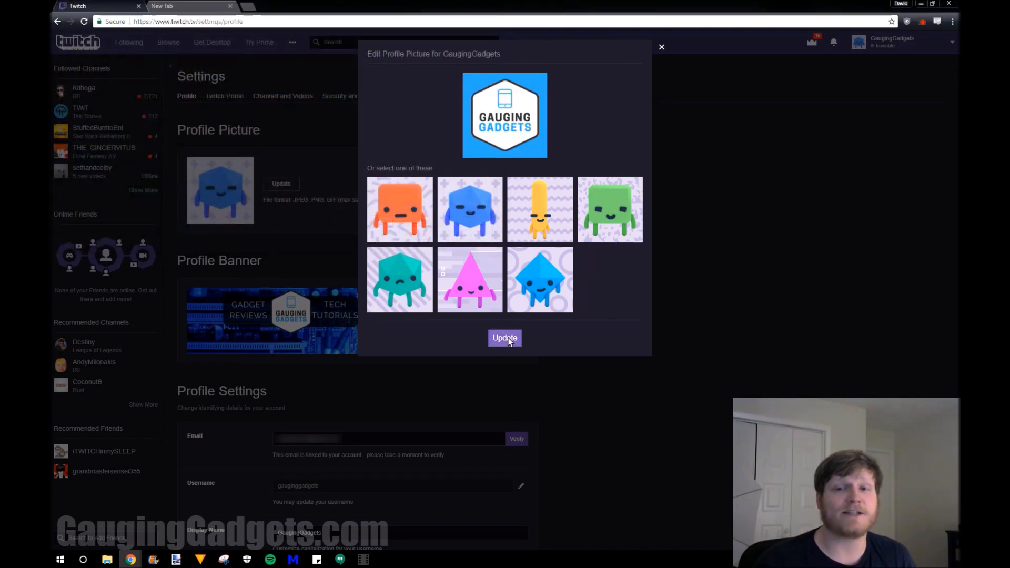
{"action": "left_click", "coordinate": [504, 338]}
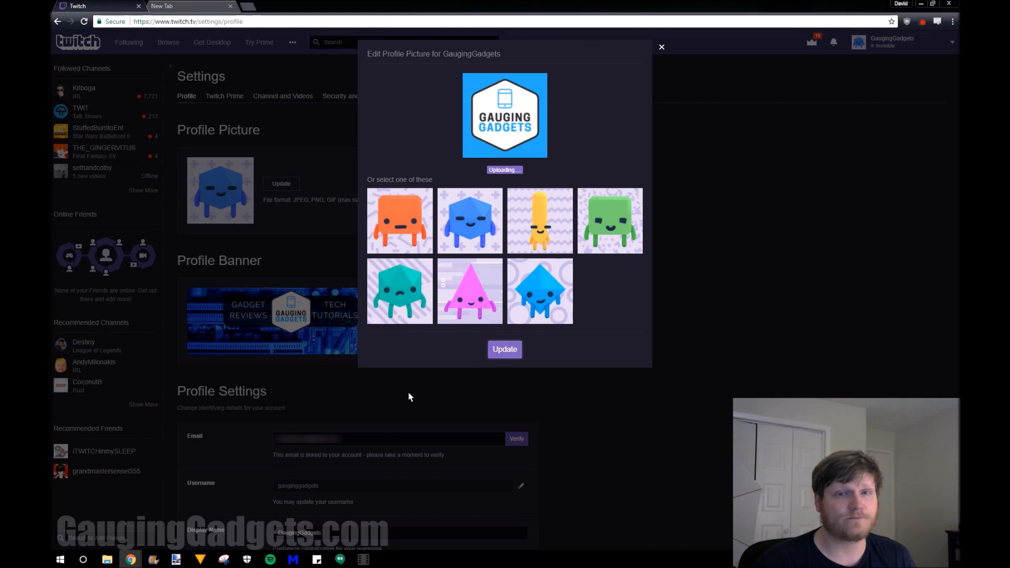